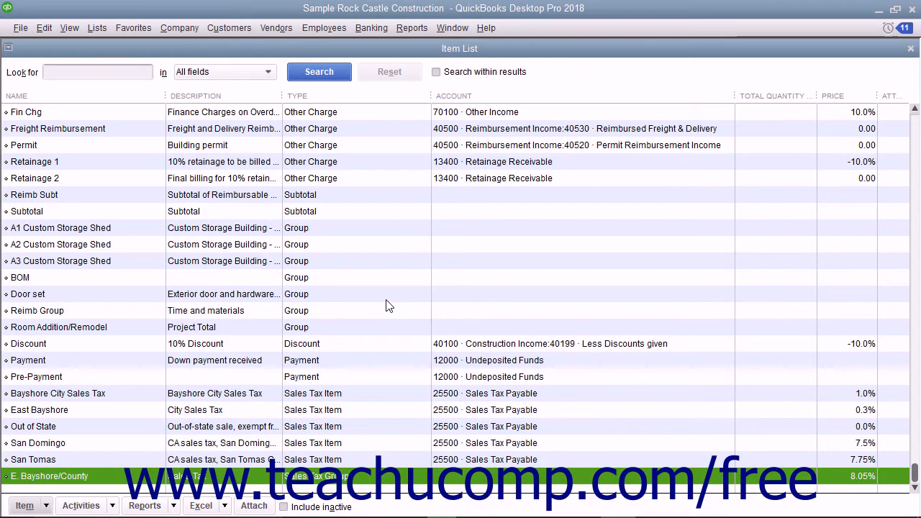
Step: Open the E. Bayshore/County group (East Bayshore plus San Tomas, 8.05%) for review
double_click(49, 476)
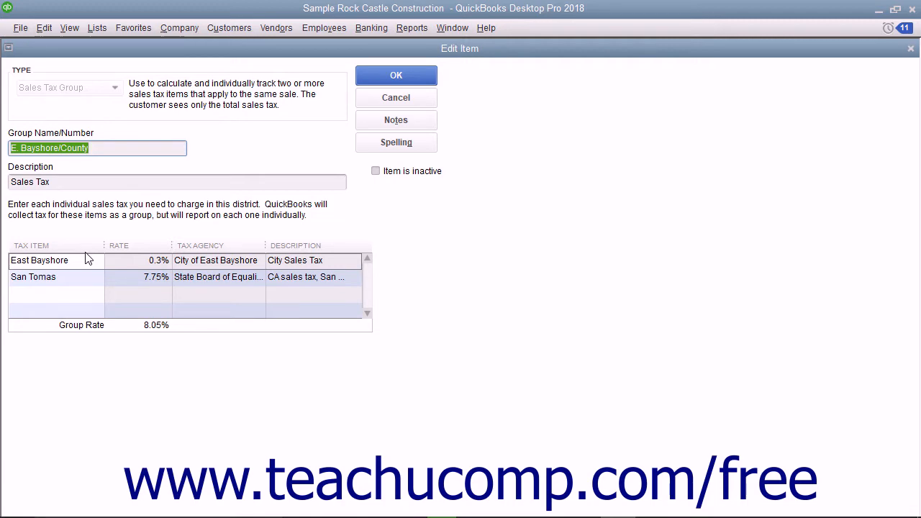
Step: Cancel the E. Bayshore/County edit window without saving changes
left_click(396, 75)
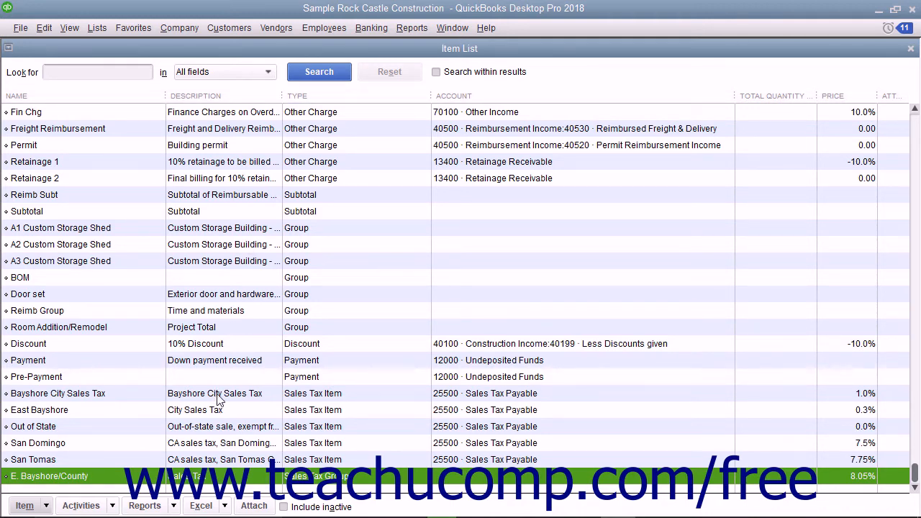
mouse_move(208, 420)
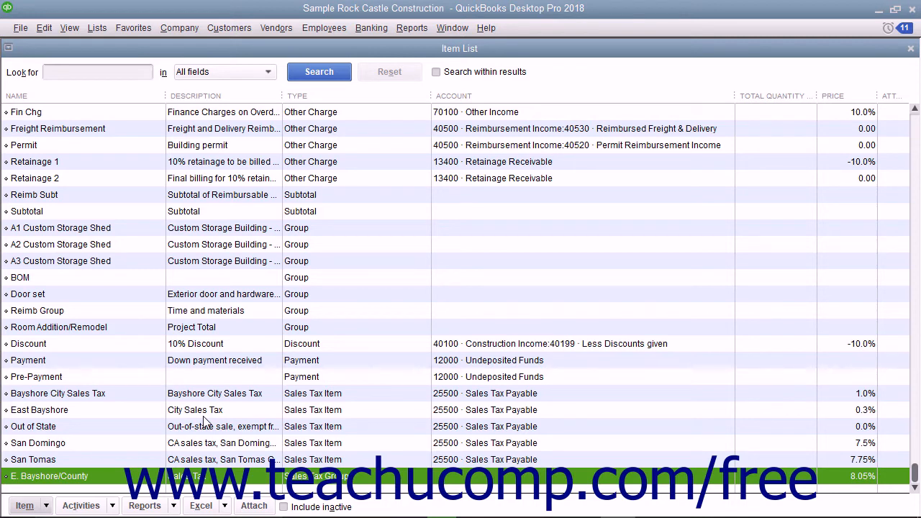
mouse_move(207, 414)
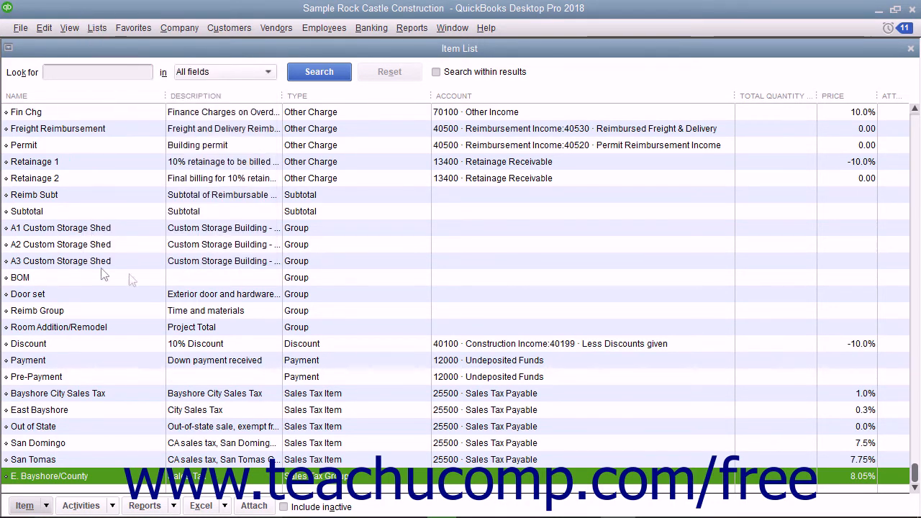
mouse_move(83, 410)
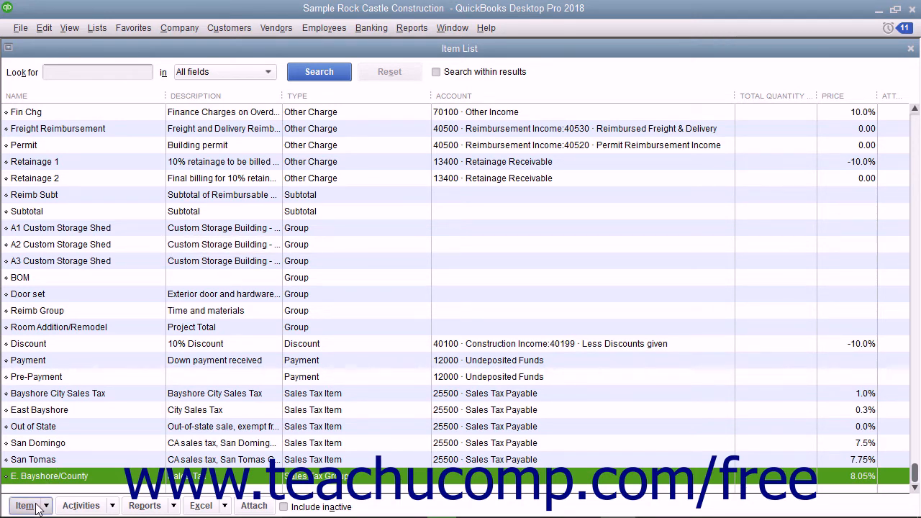
Step: Create a new item with type Sales Tax Group
left_click(29, 506)
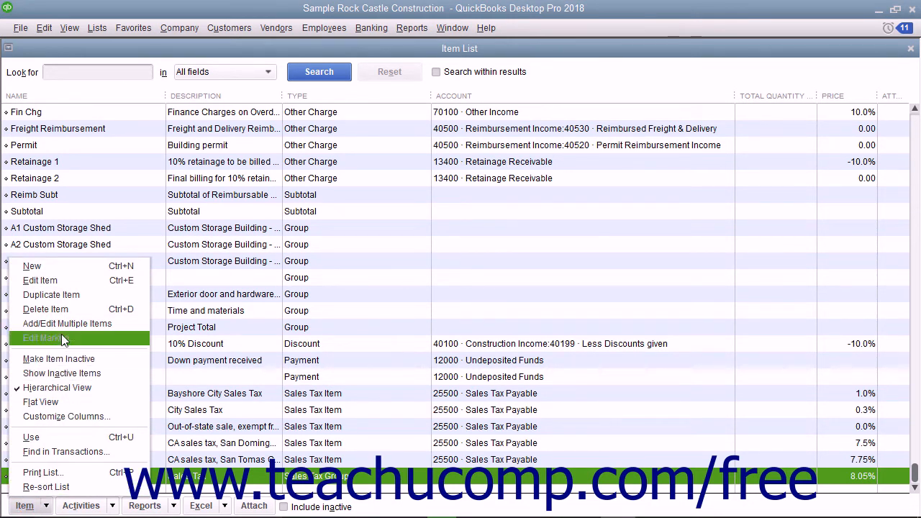
mouse_move(32, 265)
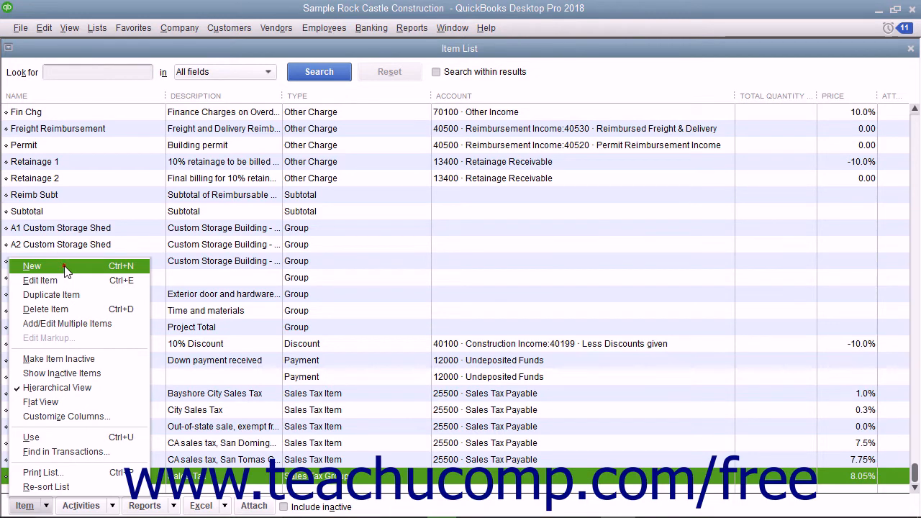
left_click(32, 266)
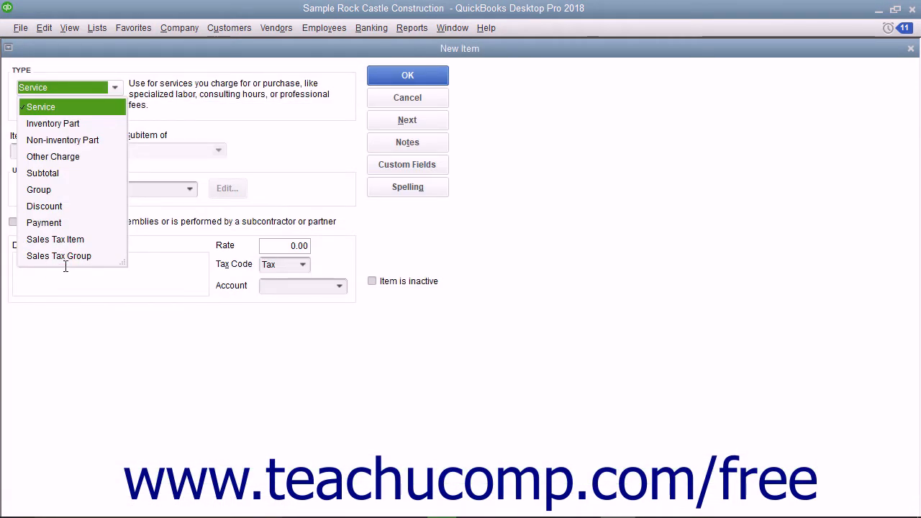
mouse_move(71, 266)
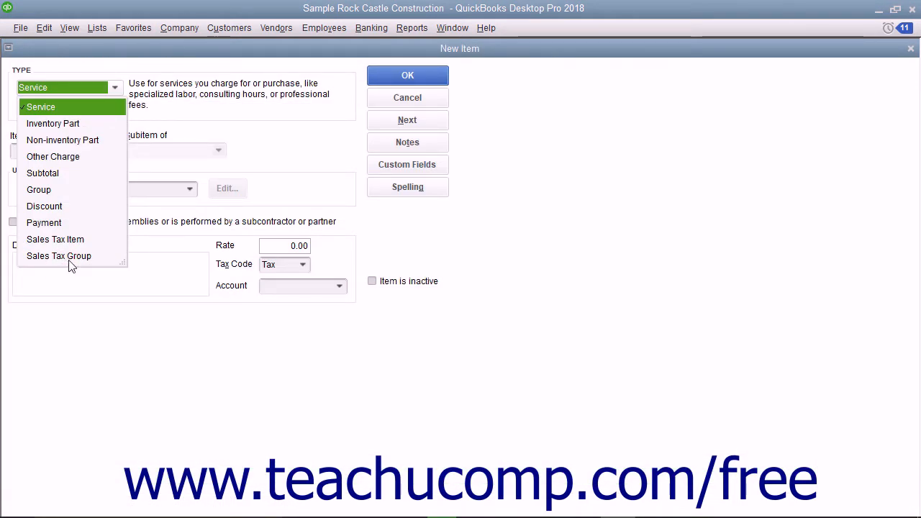
left_click(59, 256)
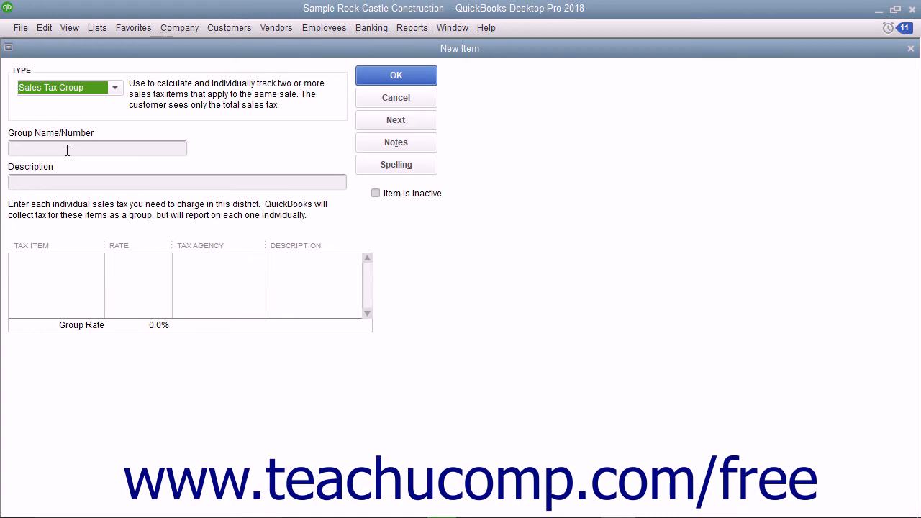
Step: Enter group name 'Bayshore/County Tax' and description 'Sales Tax'
left_click(97, 149)
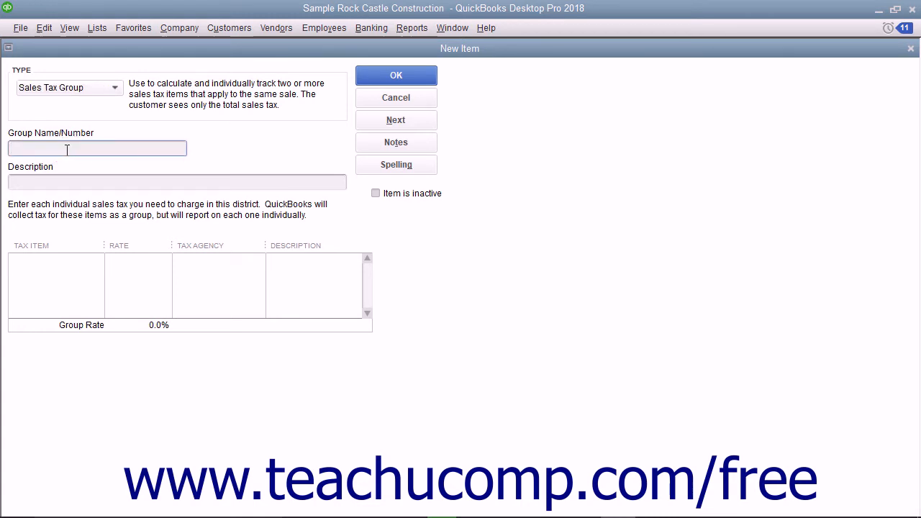
type("Bayshore/County Tax")
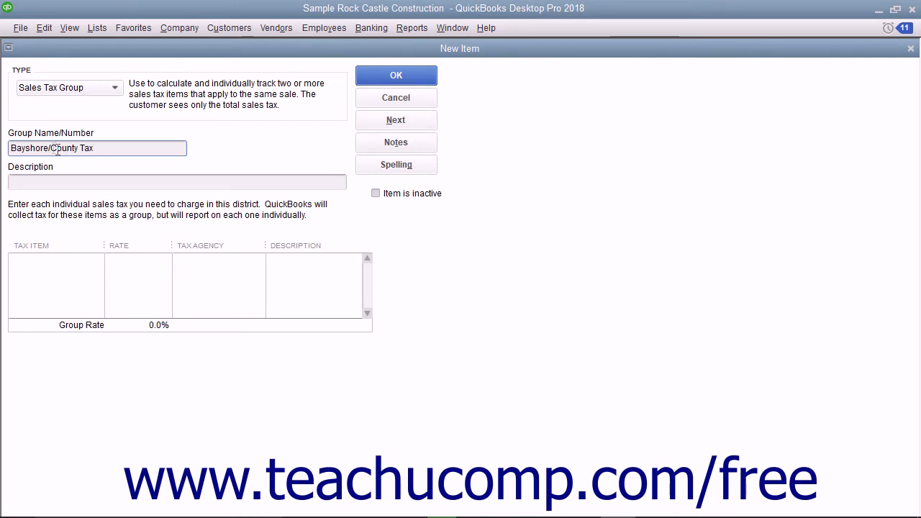
type("Sales Tax")
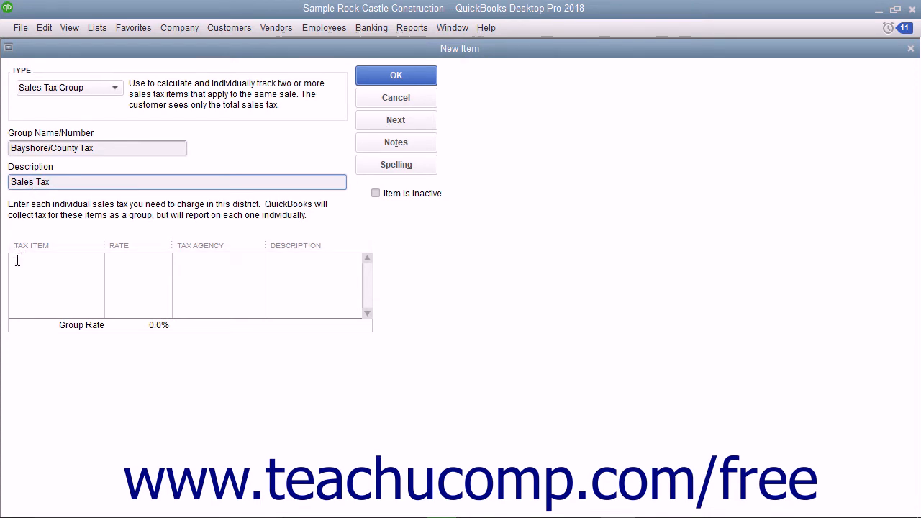
Step: Add Bayshore City Sales Tax and San Tomas to the group, saving at 8.75%
left_click(54, 260)
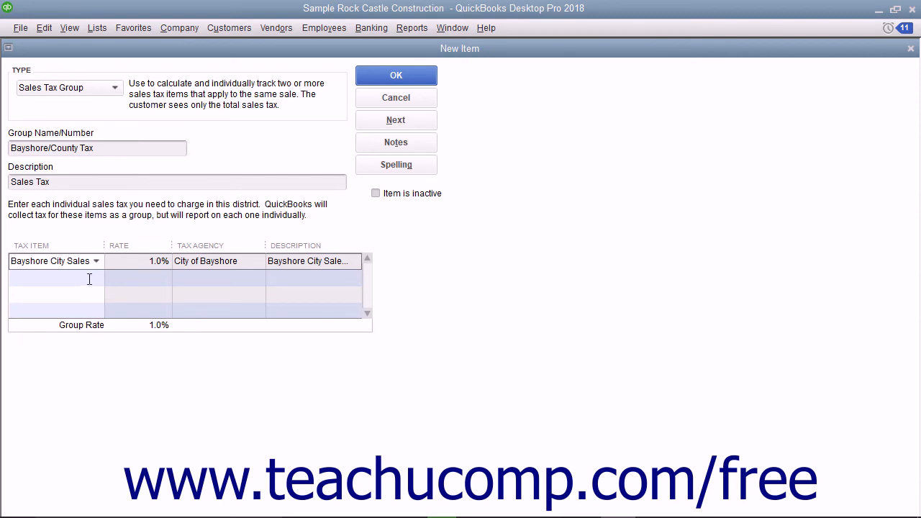
left_click(54, 279)
type("San Tomas")
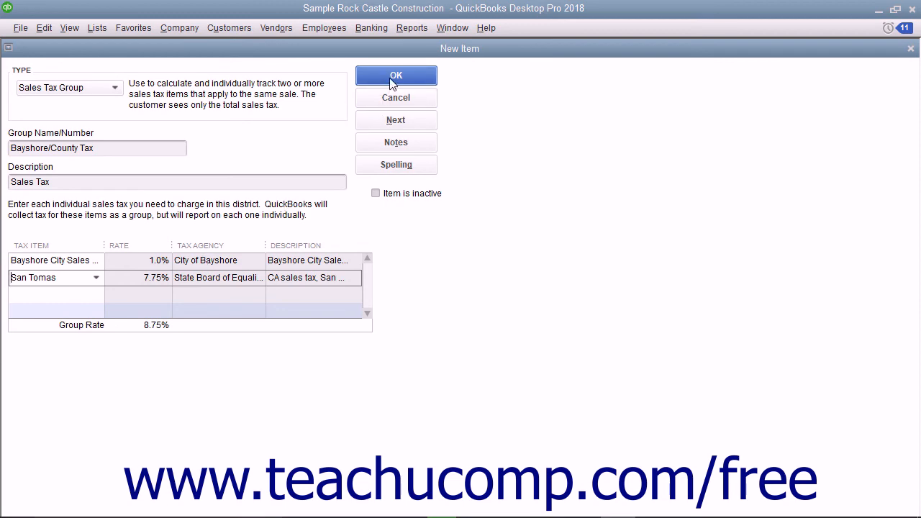
left_click(396, 75)
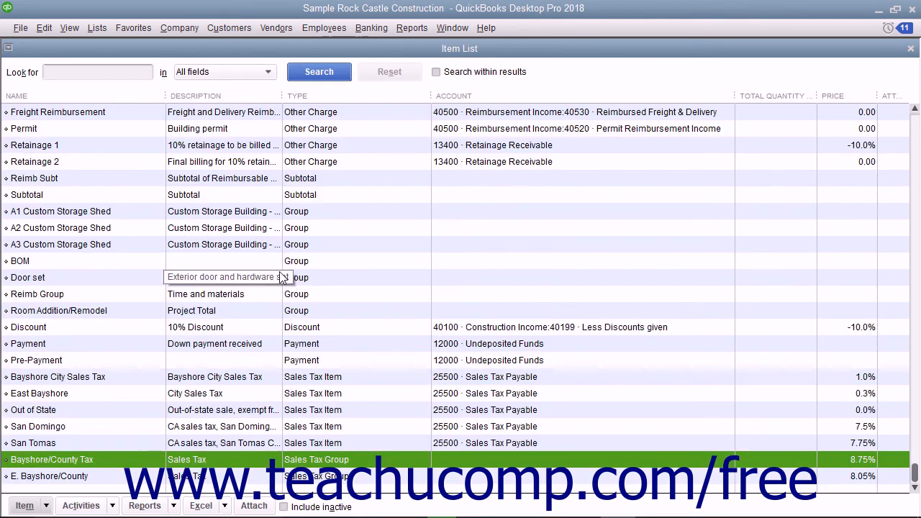